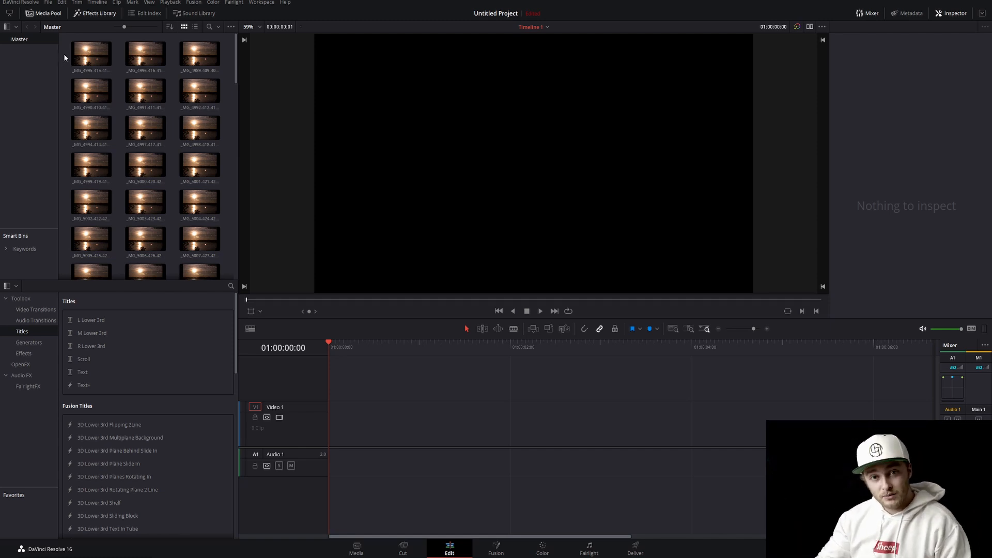
- Switch the Editing preference for standard still duration to Frames and save
{"action": "left_click", "coordinate": [200, 129]}
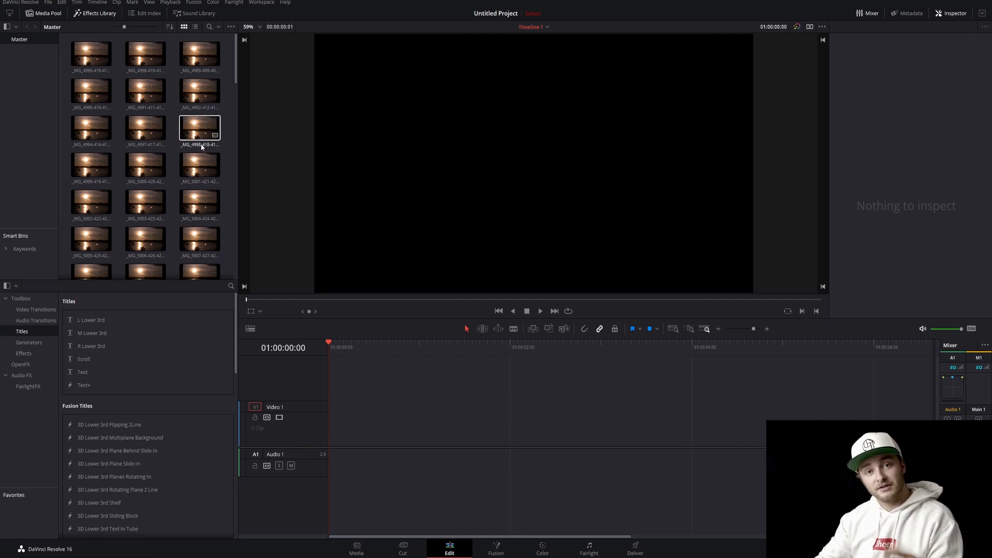
{"action": "left_click", "coordinate": [90, 89]}
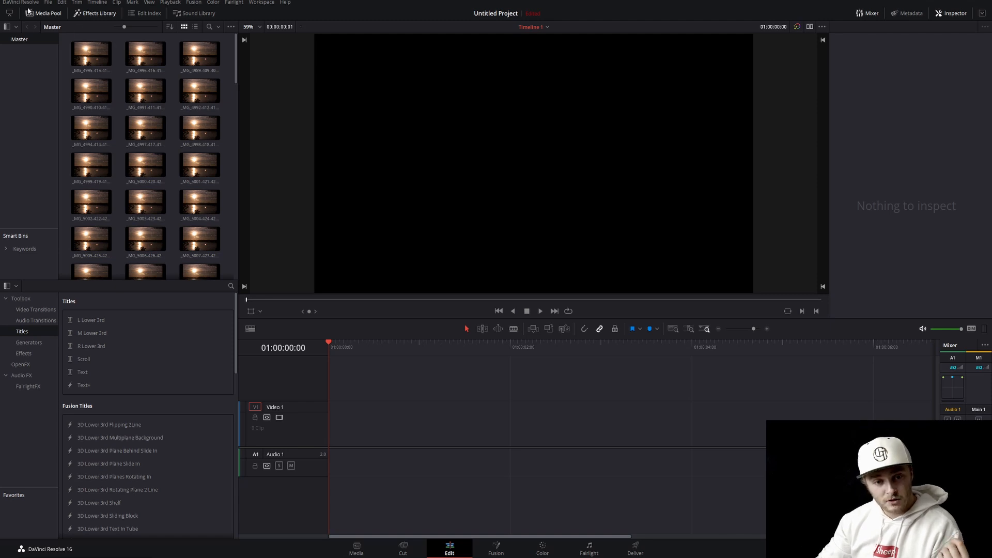
{"action": "left_click", "coordinate": [20, 3]}
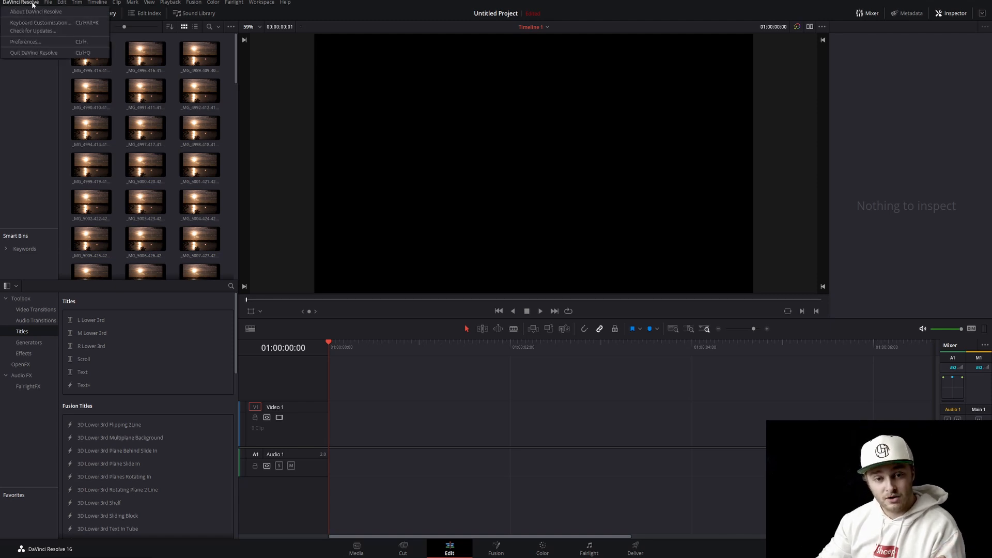
{"action": "mouse_move", "coordinate": [25, 42]}
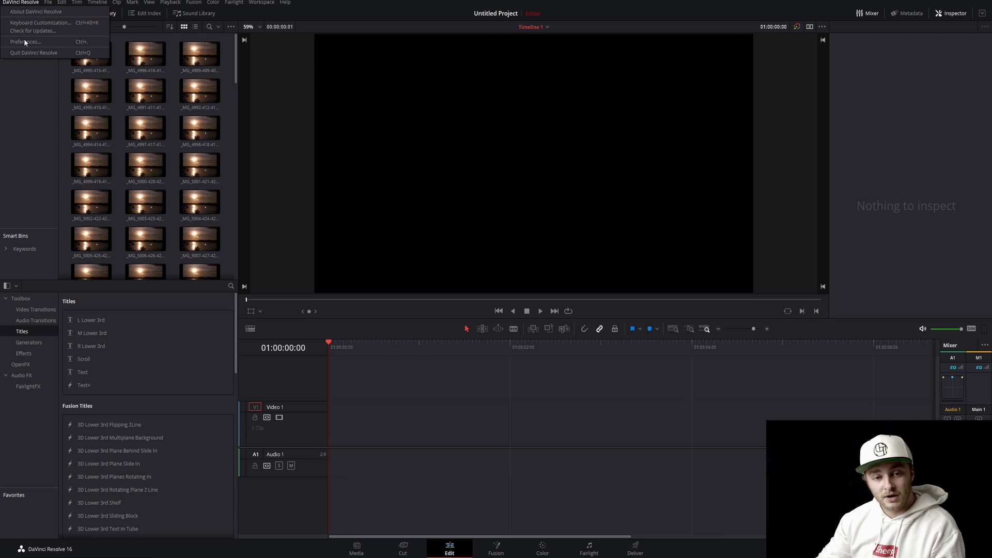
{"action": "left_click", "coordinate": [25, 42]}
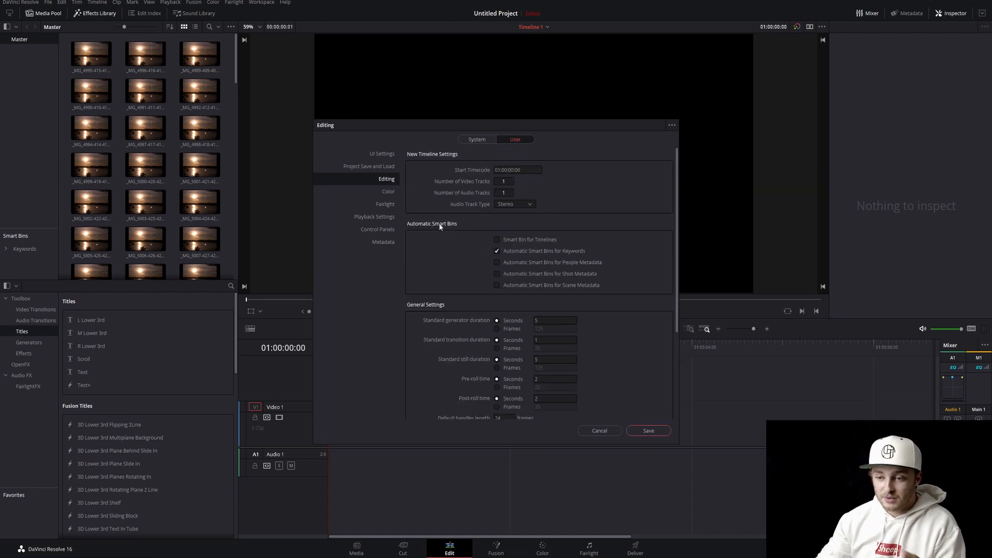
{"action": "scroll", "scroll_direction": "down", "scroll_amount": 3}
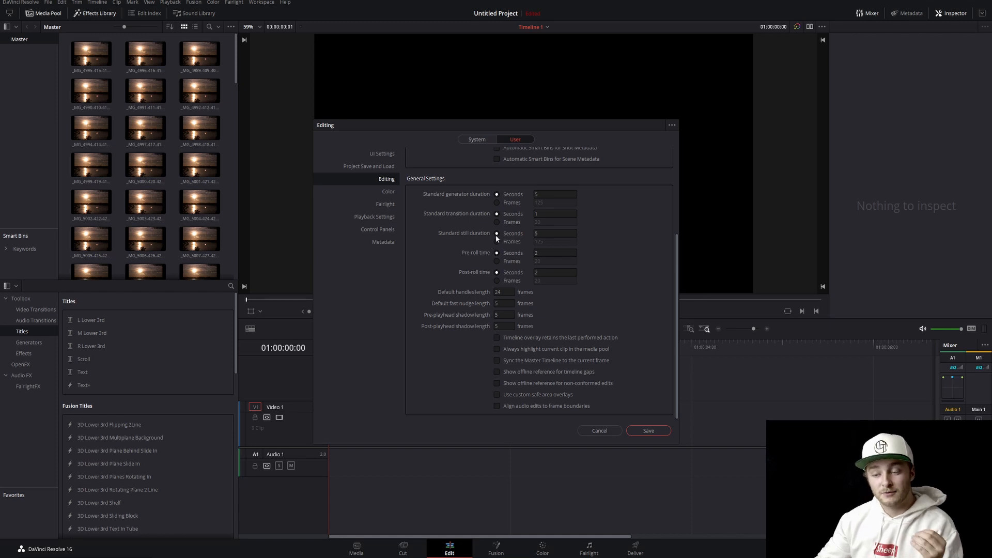
{"action": "left_click", "coordinate": [496, 241]}
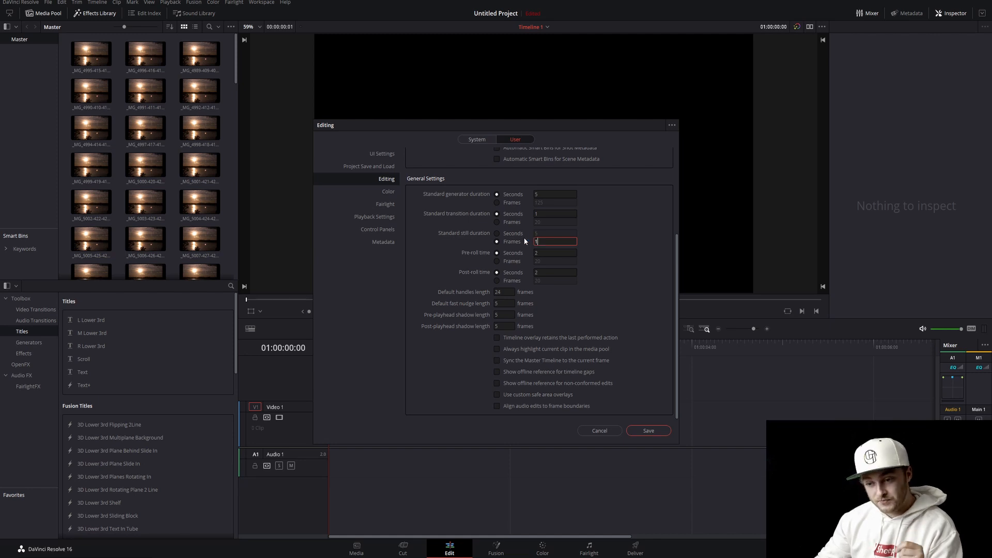
{"action": "left_click", "coordinate": [647, 431]}
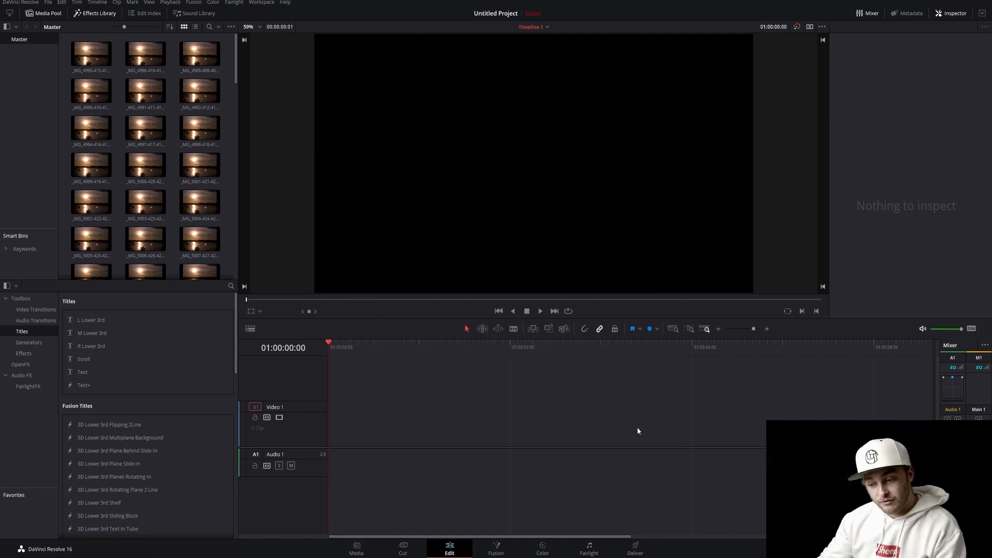
- Select all sunset photos in the Media Pool and drop them onto Video 1
{"action": "left_click", "coordinate": [90, 54]}
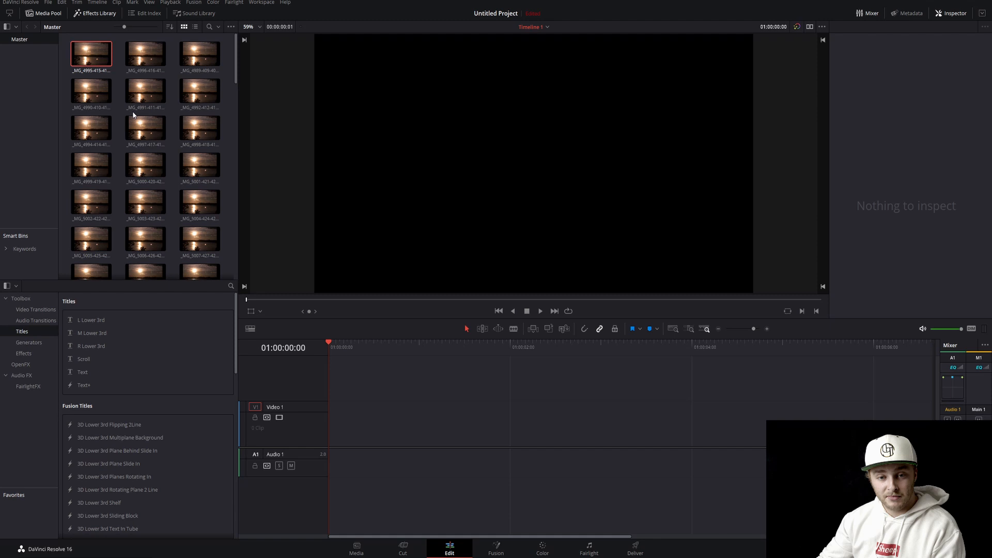
{"action": "scroll", "scroll_direction": "down", "scroll_amount": 3}
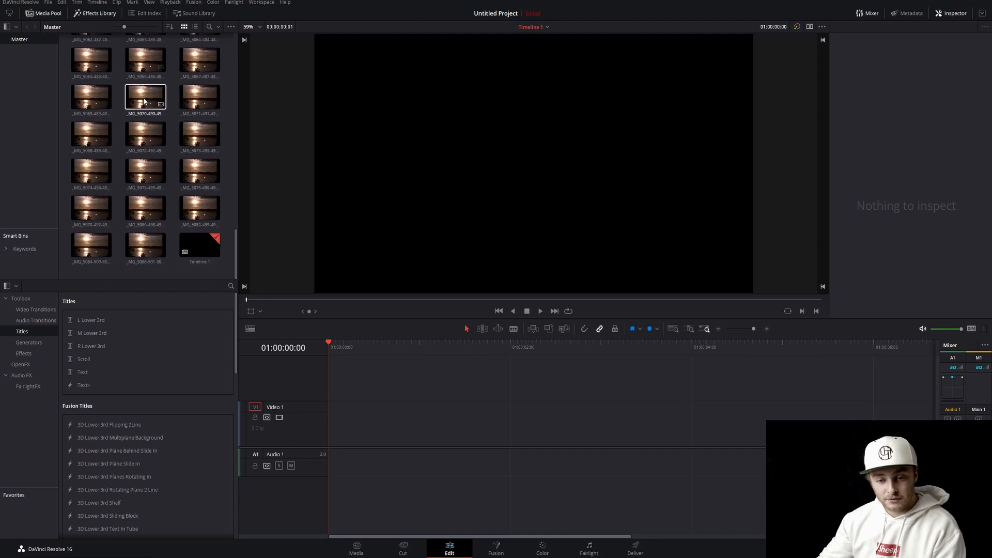
{"action": "left_click", "coordinate": [145, 245]}
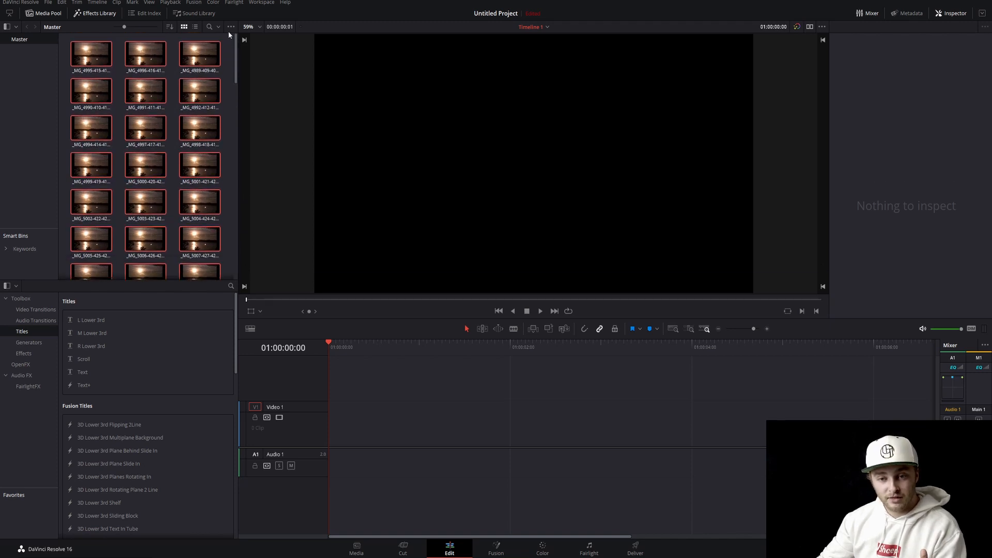
{"action": "scroll", "scroll_direction": "down", "scroll_amount": 3}
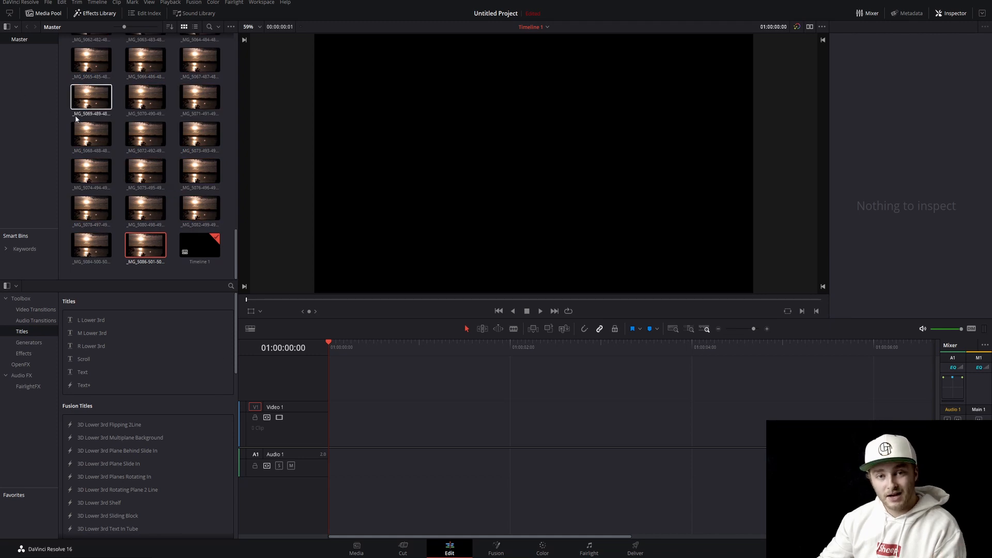
{"action": "left_click", "coordinate": [145, 208]}
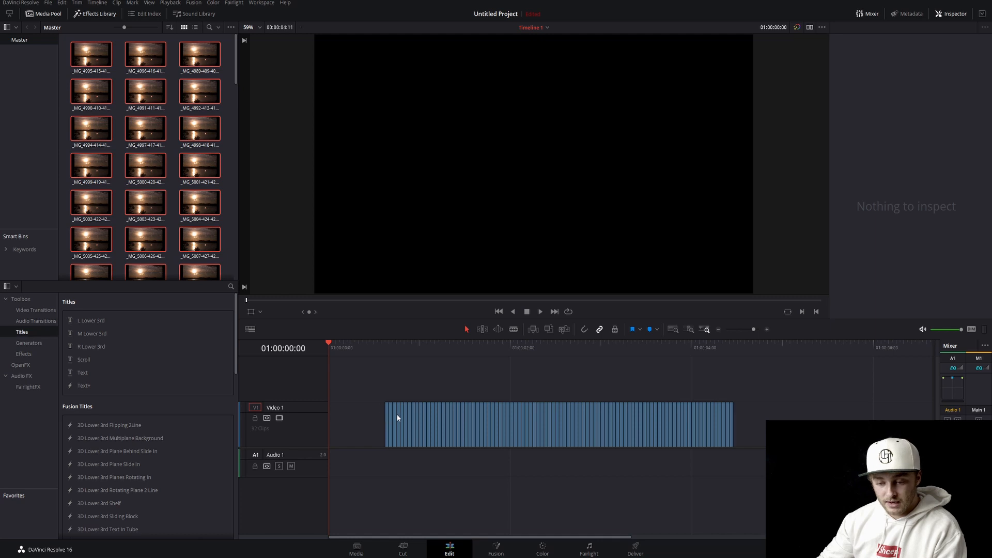
- Move the photo stills to the timeline start and scrub to preview the time lapse
{"action": "left_click", "coordinate": [557, 424]}
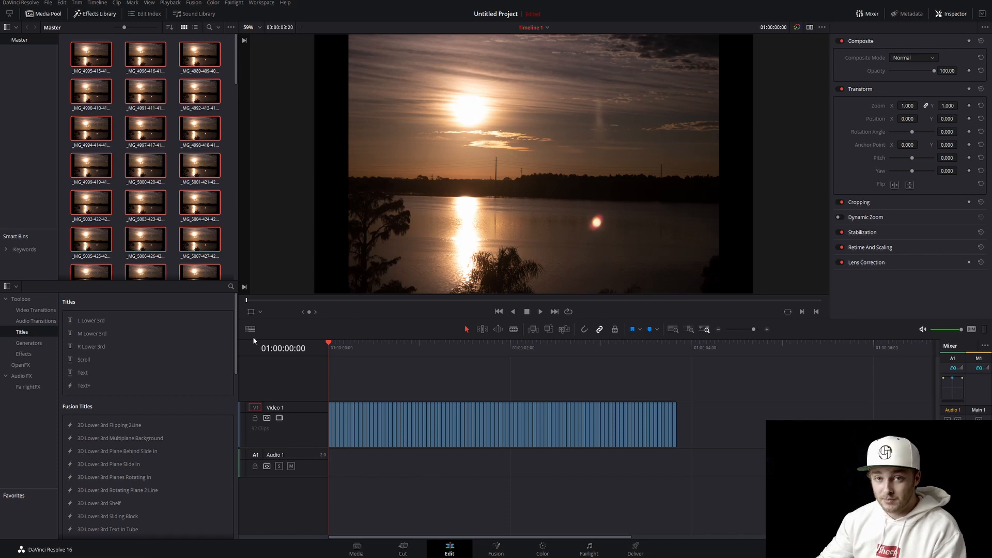
{"action": "left_click", "coordinate": [539, 311]}
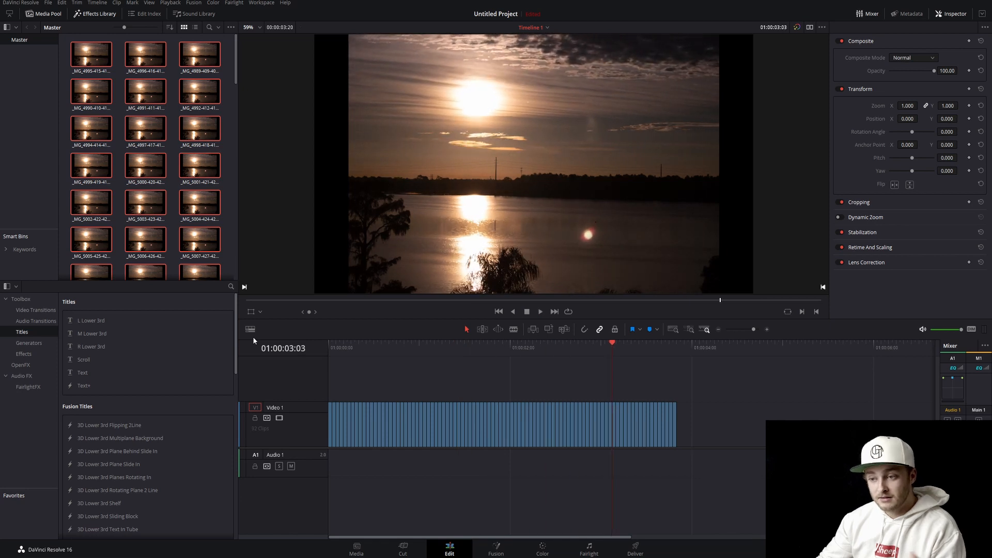
{"action": "mouse_move", "coordinate": [377, 381]}
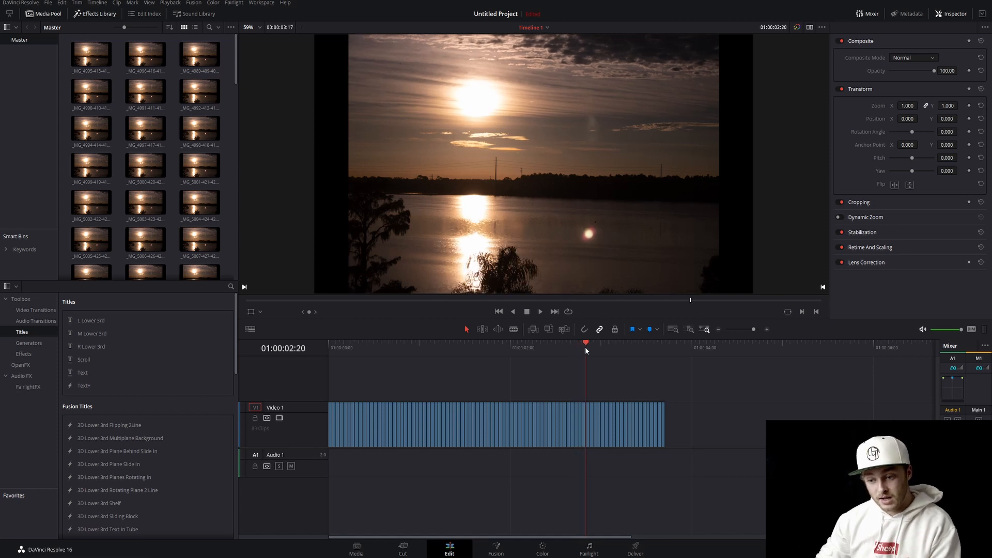
{"action": "mouse_move", "coordinate": [589, 415]}
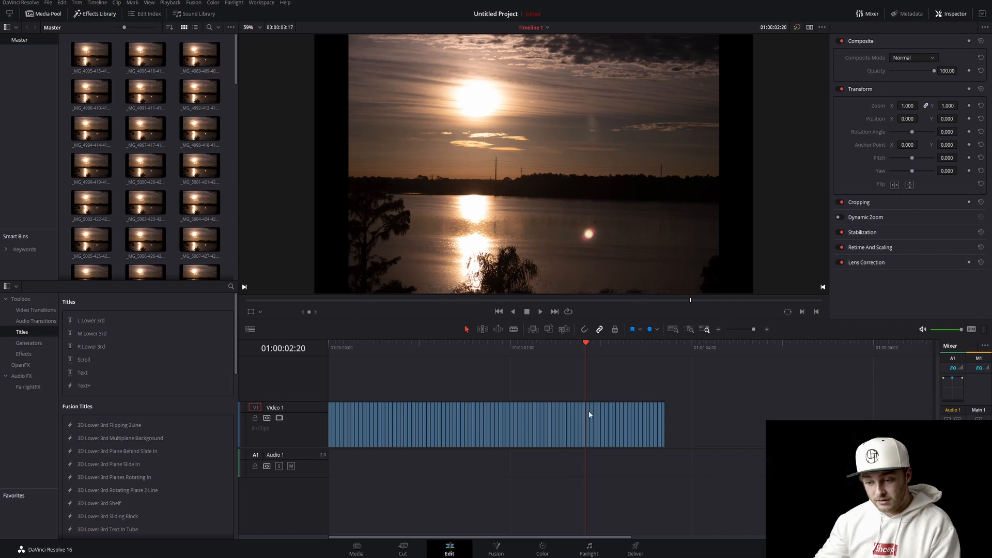